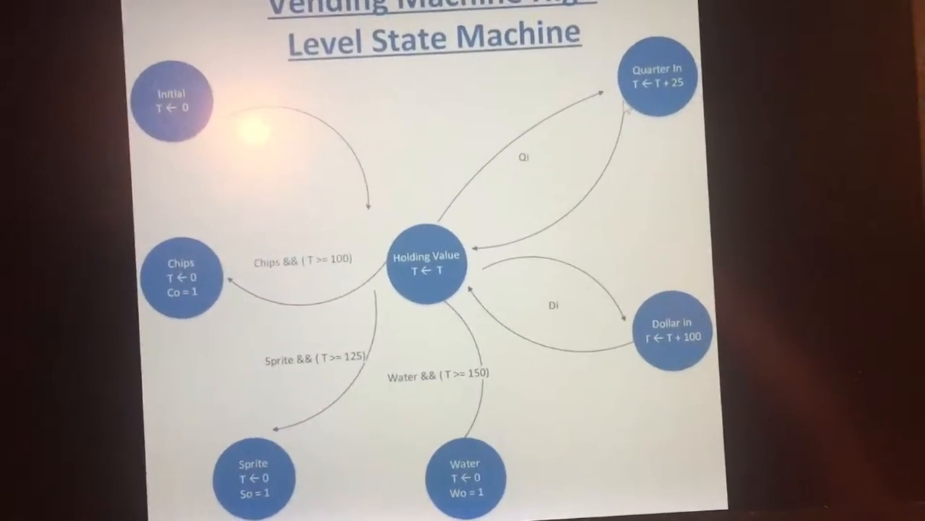
Advance past the last block diagram and bring the Quartus II top-level schematic window to the front.
key("Right")
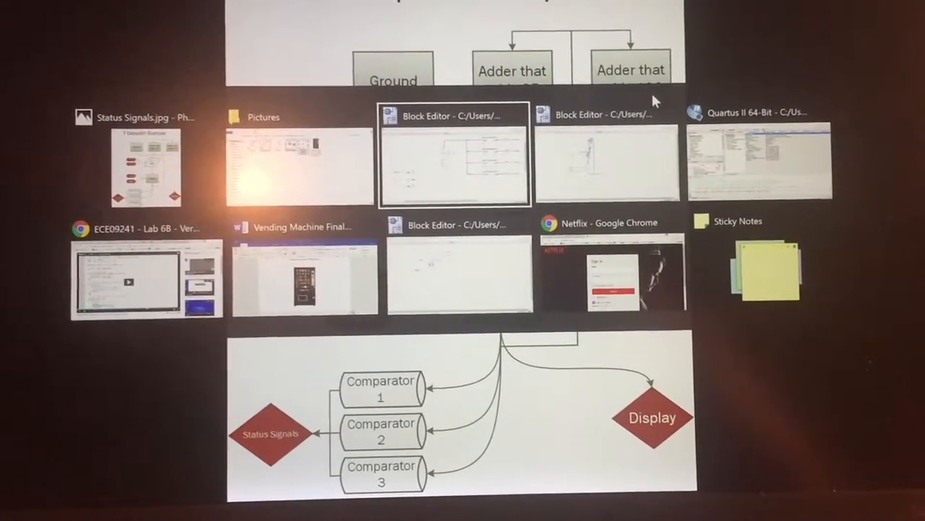
left_click(454, 157)
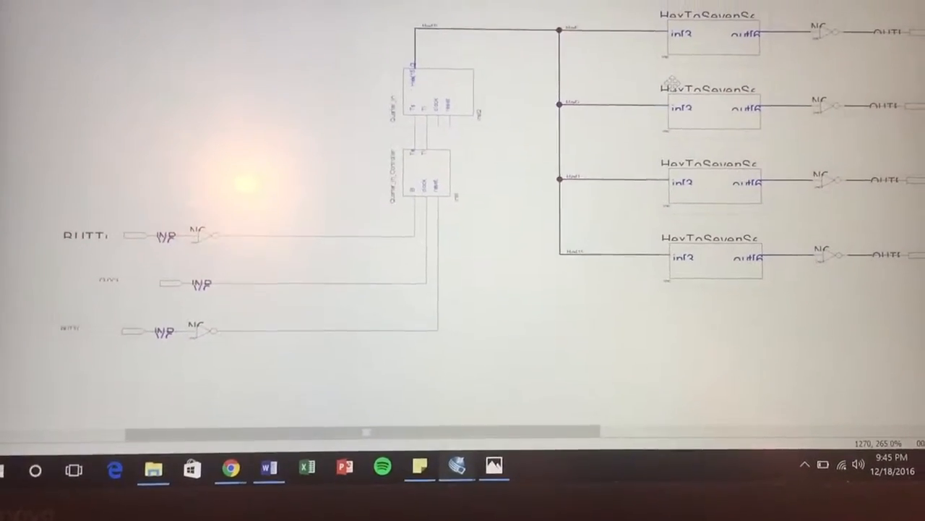